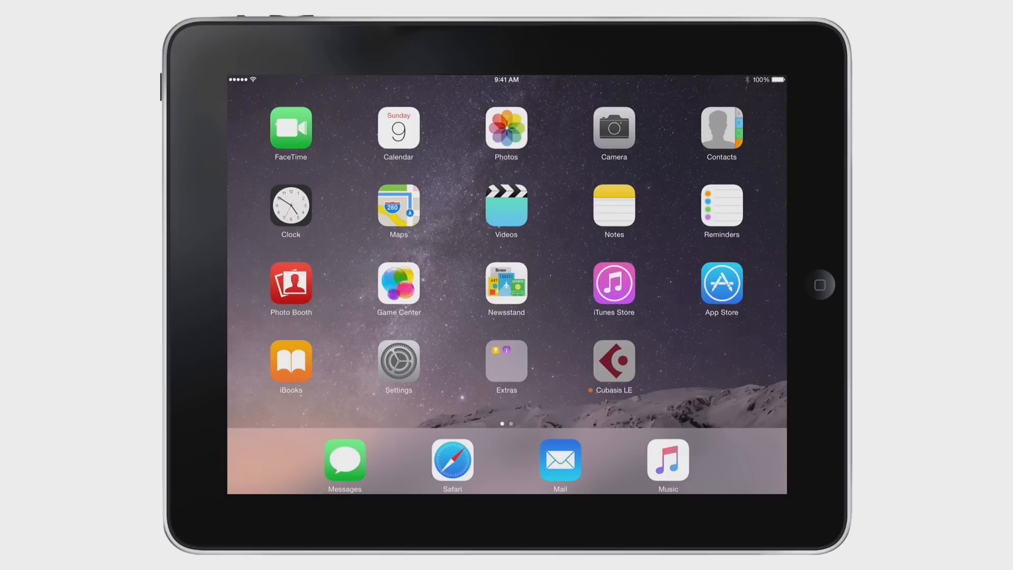
# Launch Cubasis LE from the home screen and show the Demo Mode notice.
pyautogui.click(612, 361)
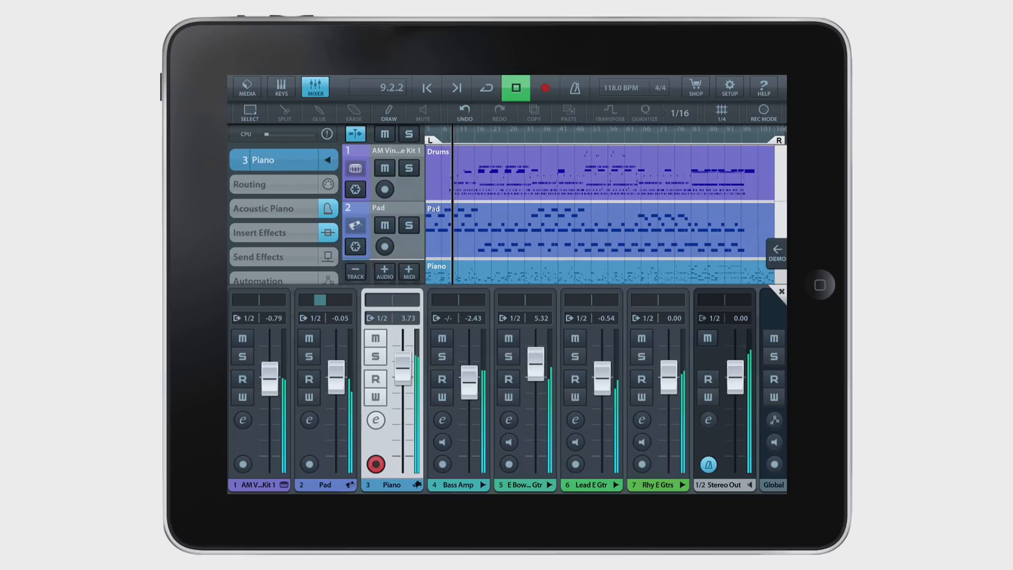
pyautogui.click(777, 252)
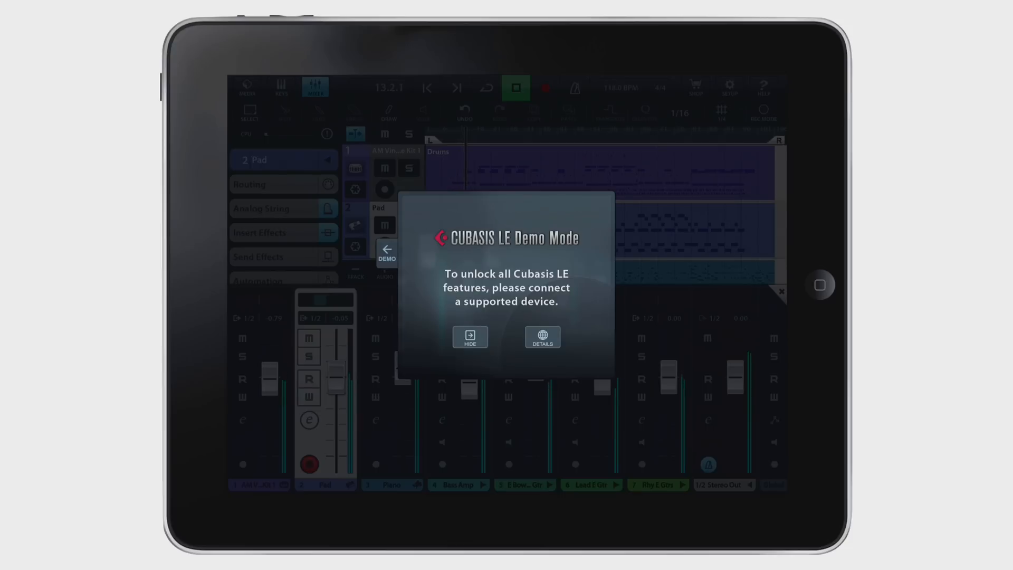
# Dismiss the Demo Mode notice so the device connection unlocks the app.
pyautogui.click(470, 337)
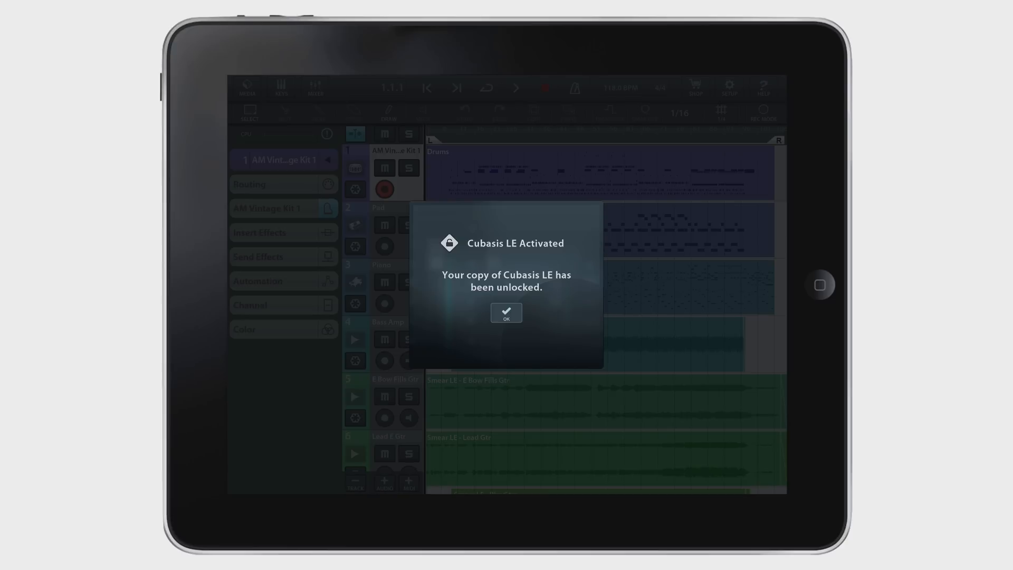
# Acknowledge the unlock, lower demo channel levels in the mixer, then start an empty project.
pyautogui.click(507, 312)
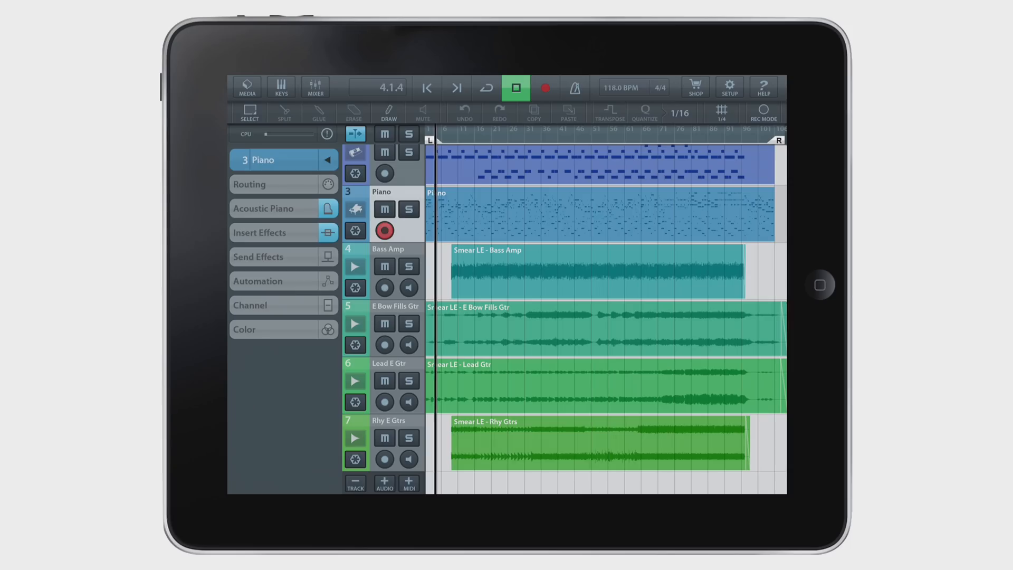
pyautogui.click(314, 86)
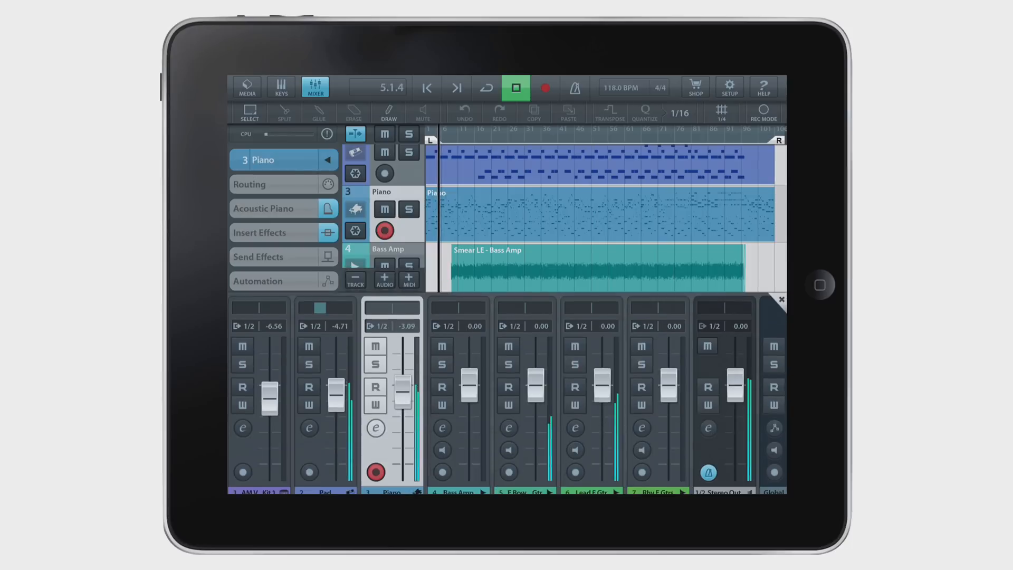
pyautogui.click(458, 316)
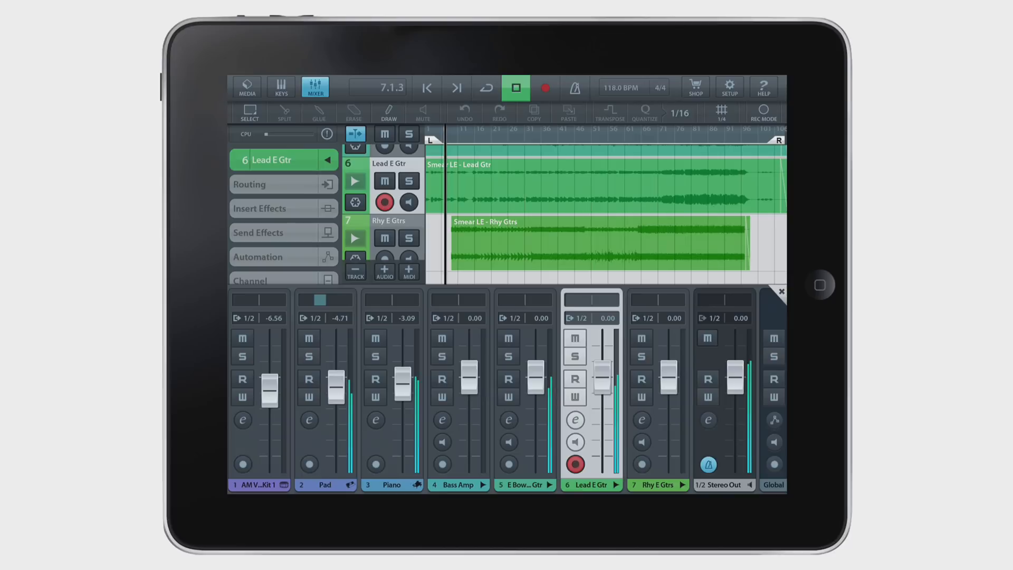
pyautogui.moveTo(600, 373); pyautogui.dragTo(600, 399)
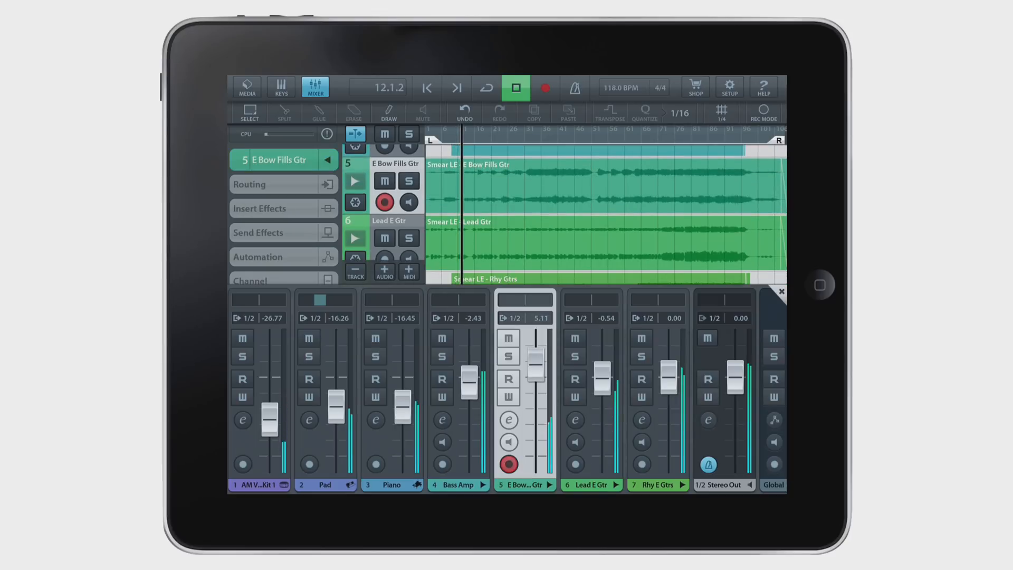
pyautogui.click(316, 88)
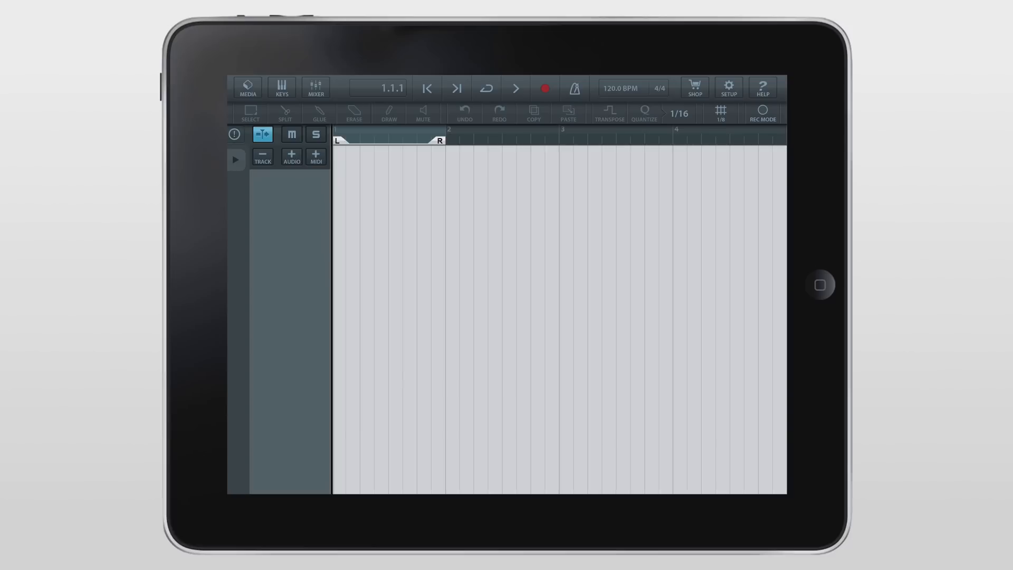
# Check the 44.1 kHz / 16-bit project setup, then begin a new project from MEDIA.
pyautogui.click(728, 87)
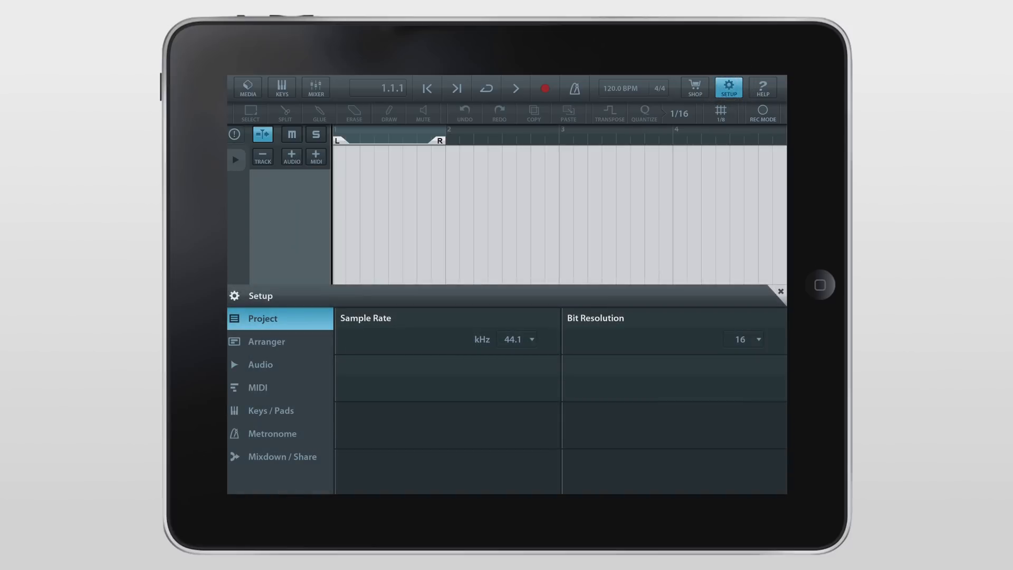
pyautogui.click(260, 364)
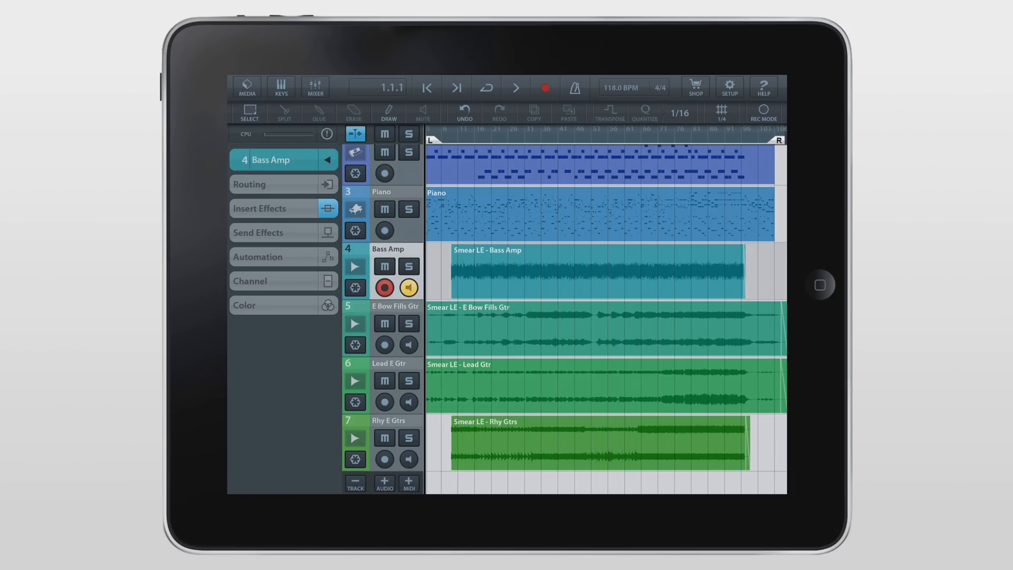
pyautogui.click(247, 87)
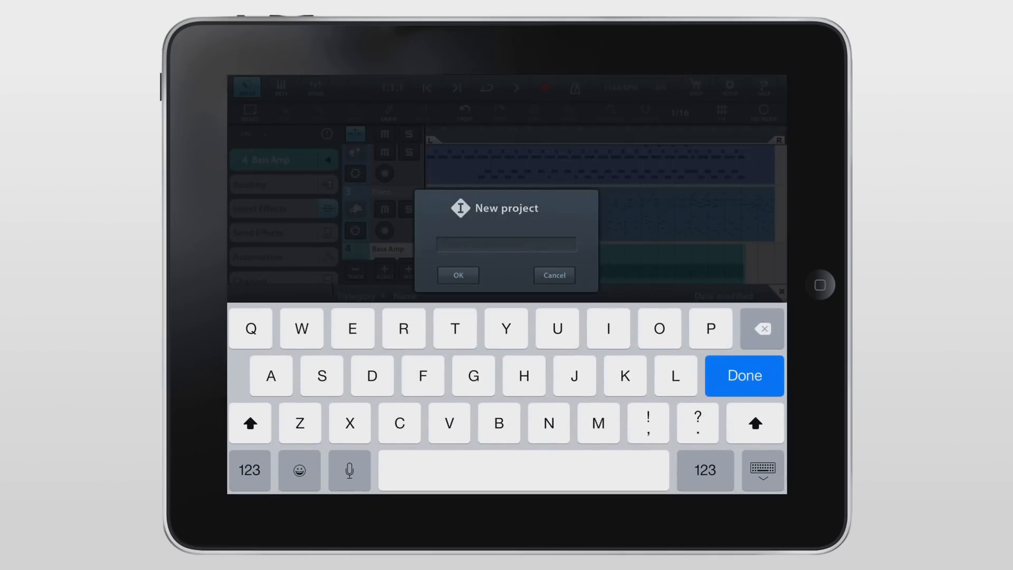
# Name the new project 'Cubasis L' and create it with piano and audio tracks.
pyautogui.write('Cubasis L')
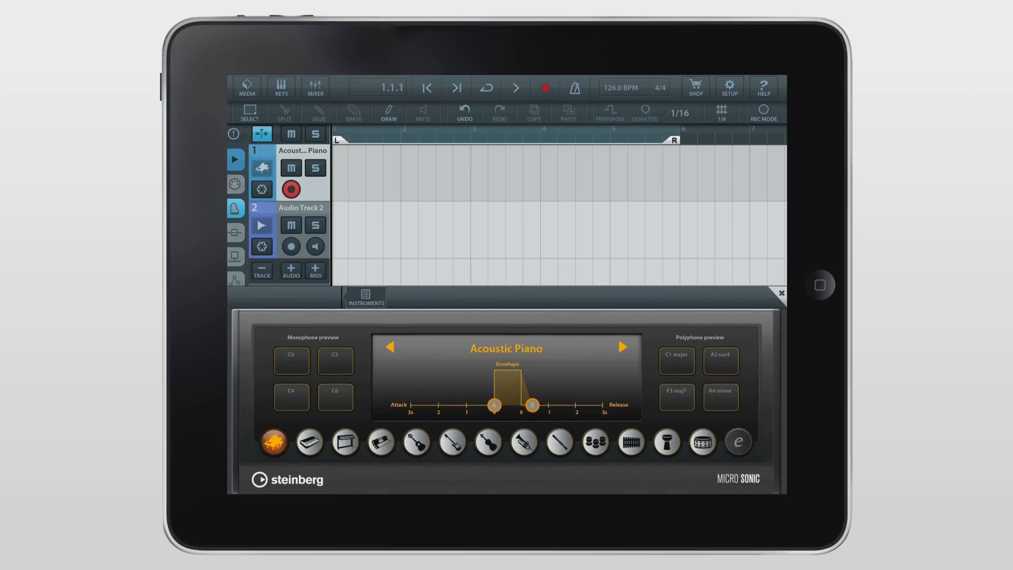
# Switch track 1 to the AM Pop Kit 1 drum kit with the default pad layout.
pyautogui.click(701, 442)
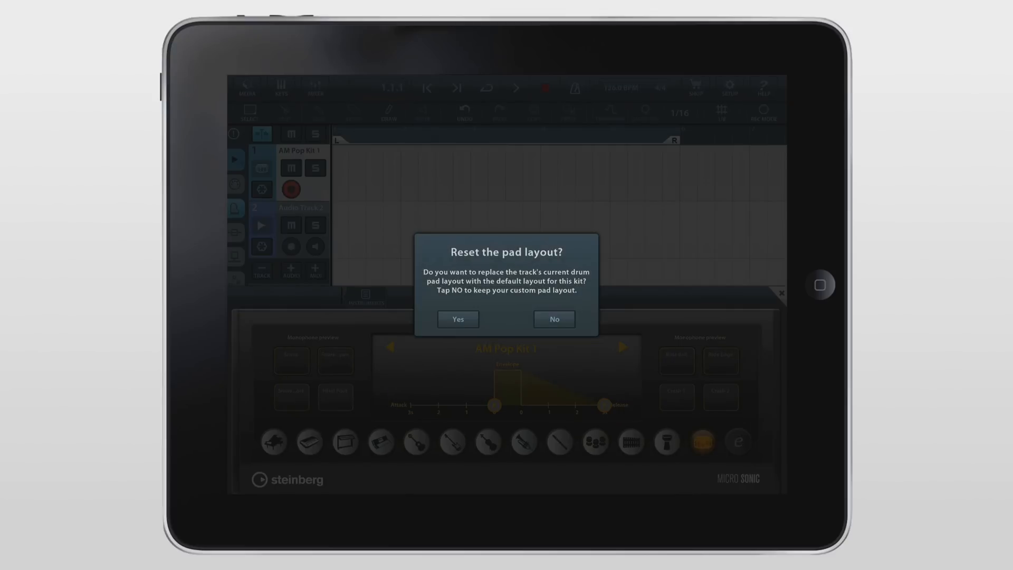
pyautogui.click(553, 319)
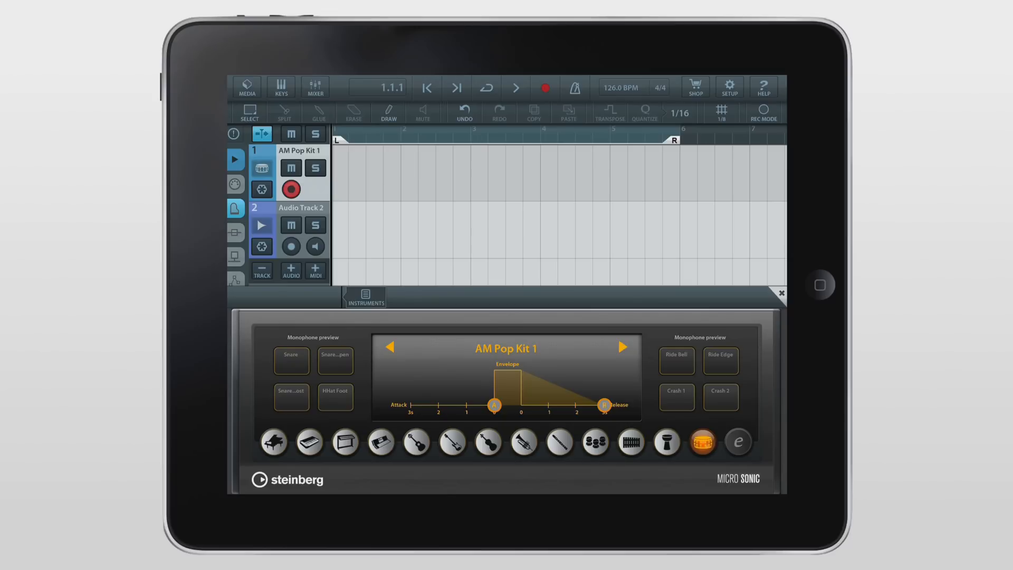
pyautogui.click(780, 293)
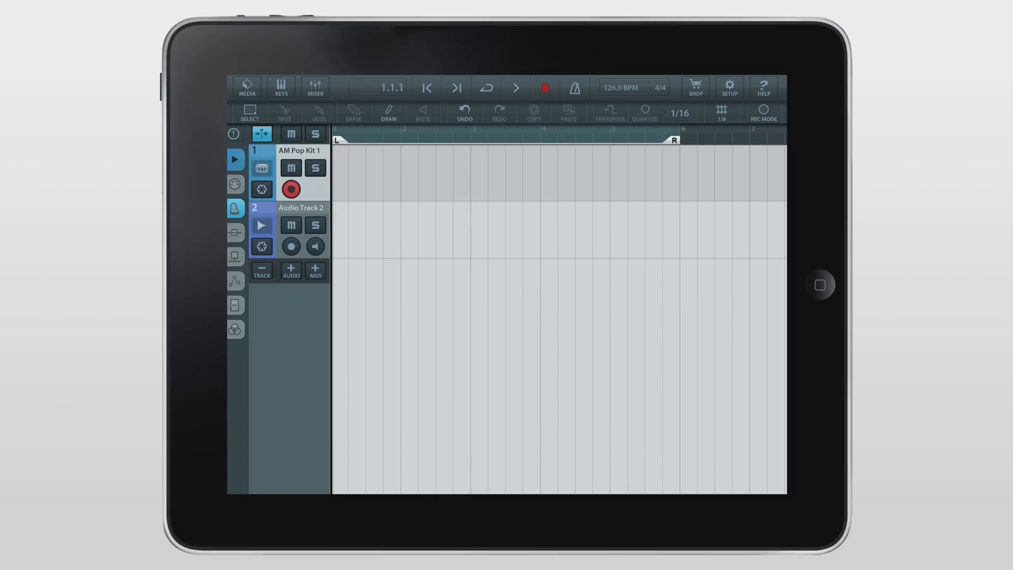
# Record the drum part, rename track 2 Guitar and pick its mono input.
pyautogui.click(545, 88)
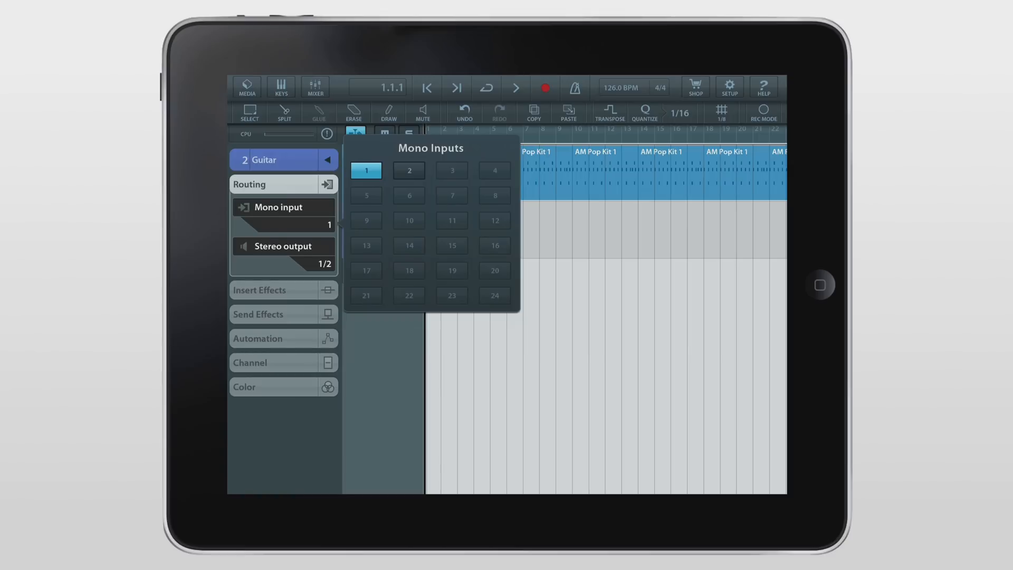
# Route the Guitar track from mono input 2 and turn on input monitoring.
pyautogui.click(408, 170)
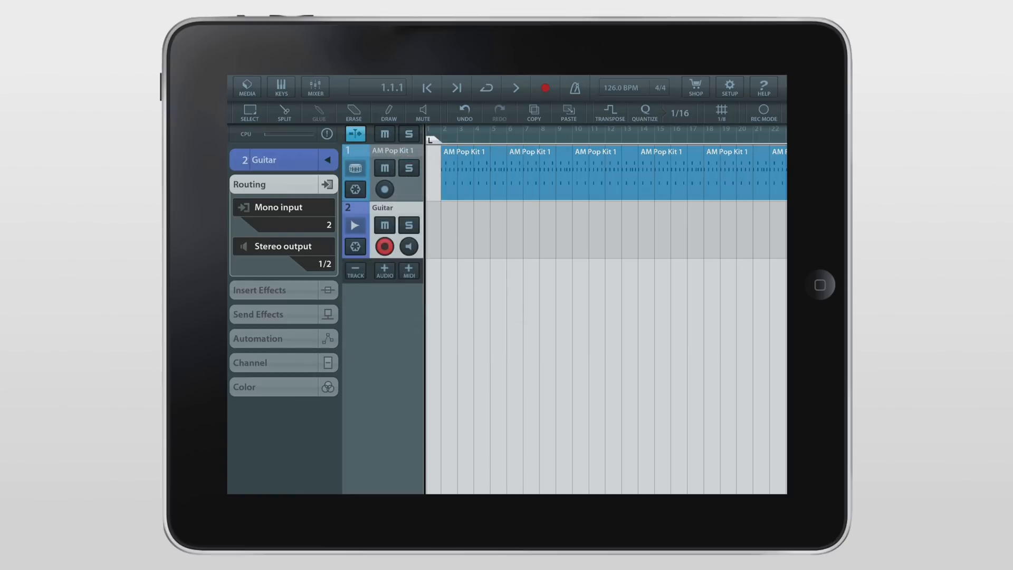
pyautogui.click(282, 184)
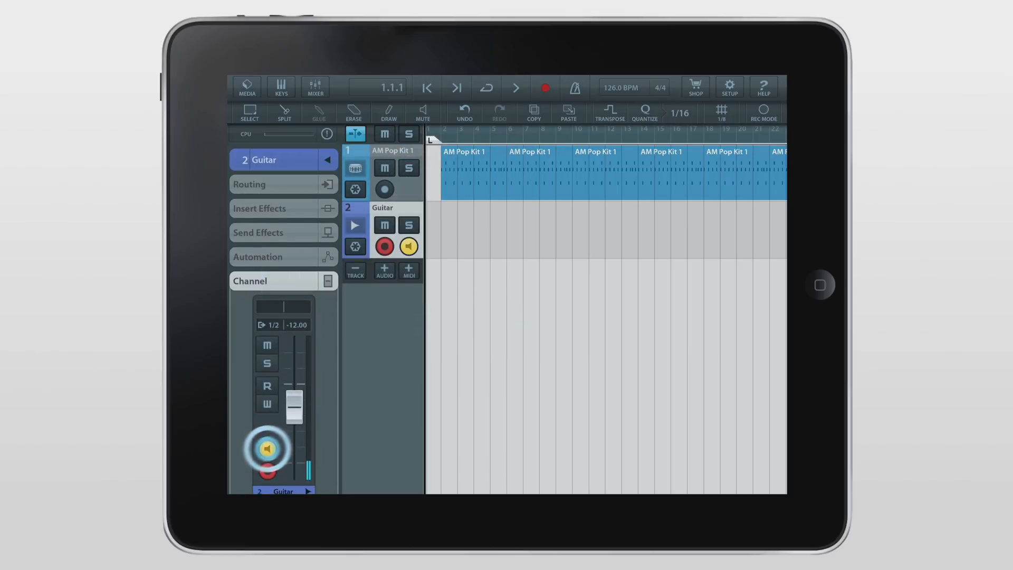
pyautogui.click(515, 87)
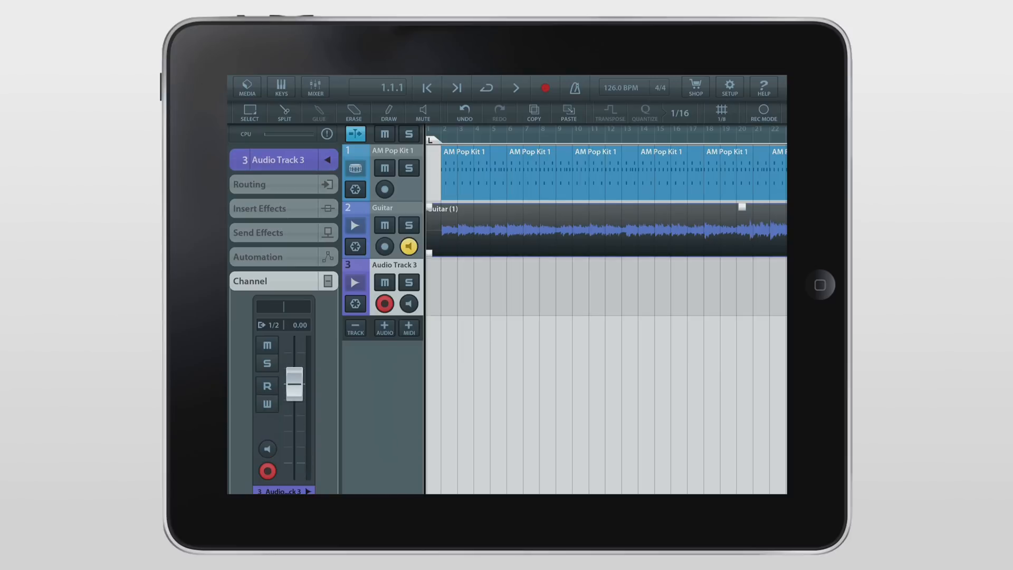
# Rename track 3 Vocals and choose its mono recording input in Routing.
pyautogui.click(283, 159)
pyautogui.write('Vocals')
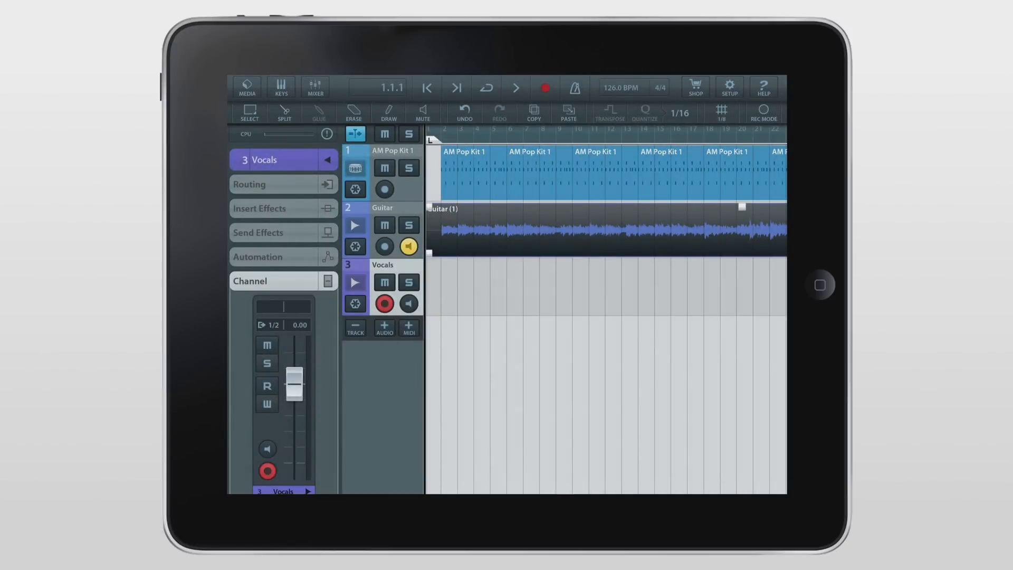
pyautogui.click(250, 183)
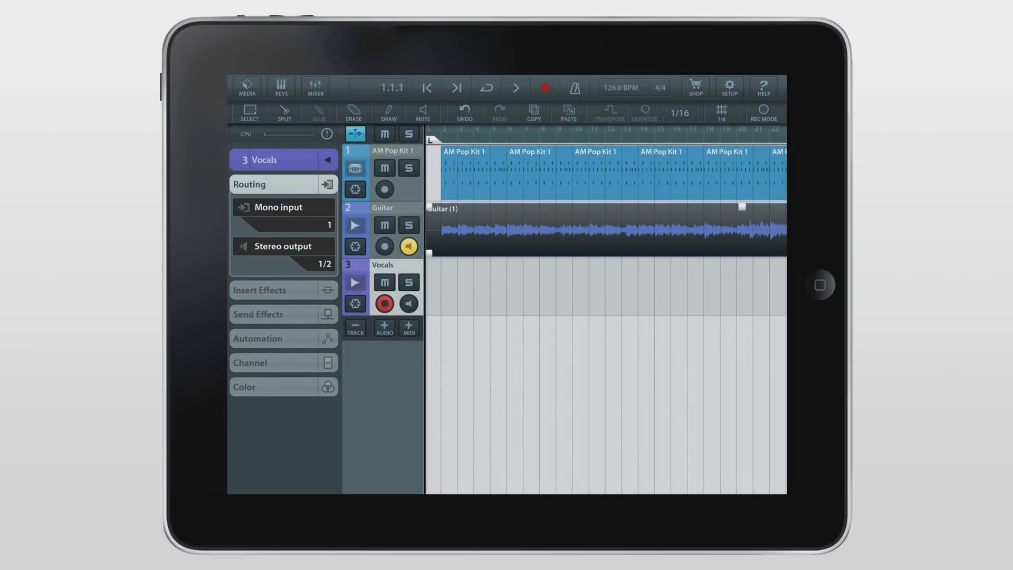
pyautogui.click(277, 206)
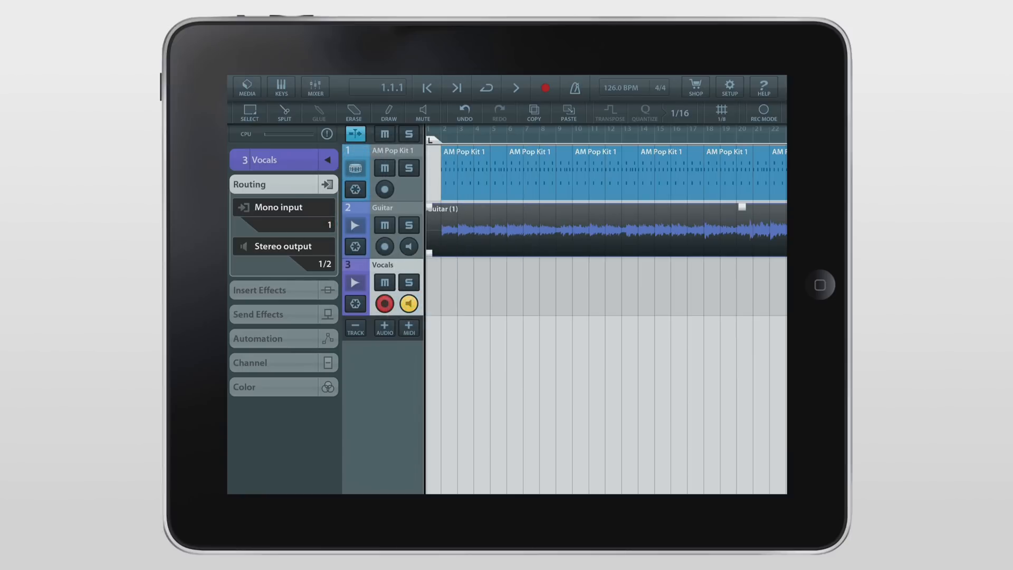
# Record a vocal take onto the Vocals track over the drums and guitar.
pyautogui.click(515, 87)
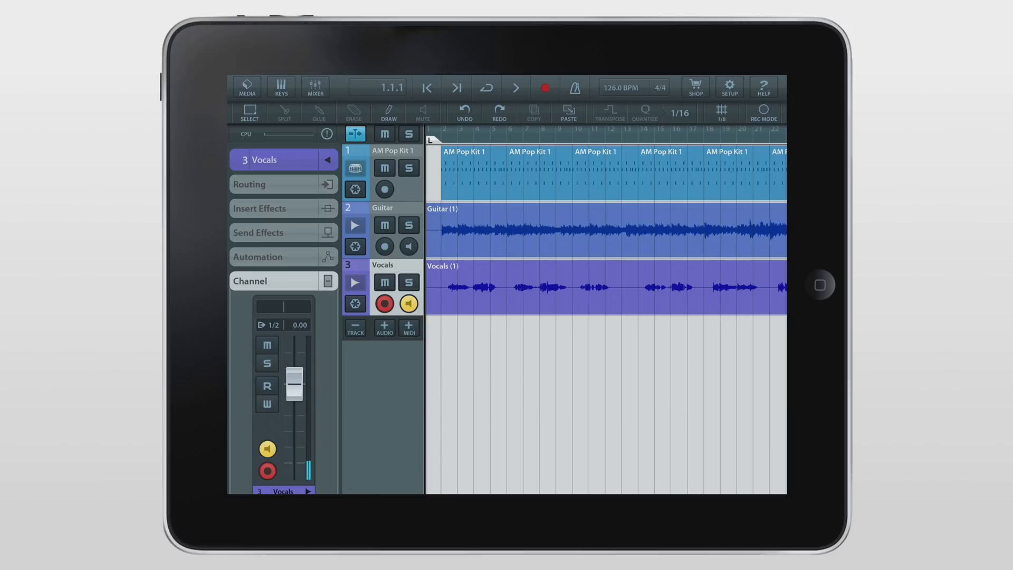
# Add a new audio track and name it 'Bass Guitar'.
pyautogui.click(384, 327)
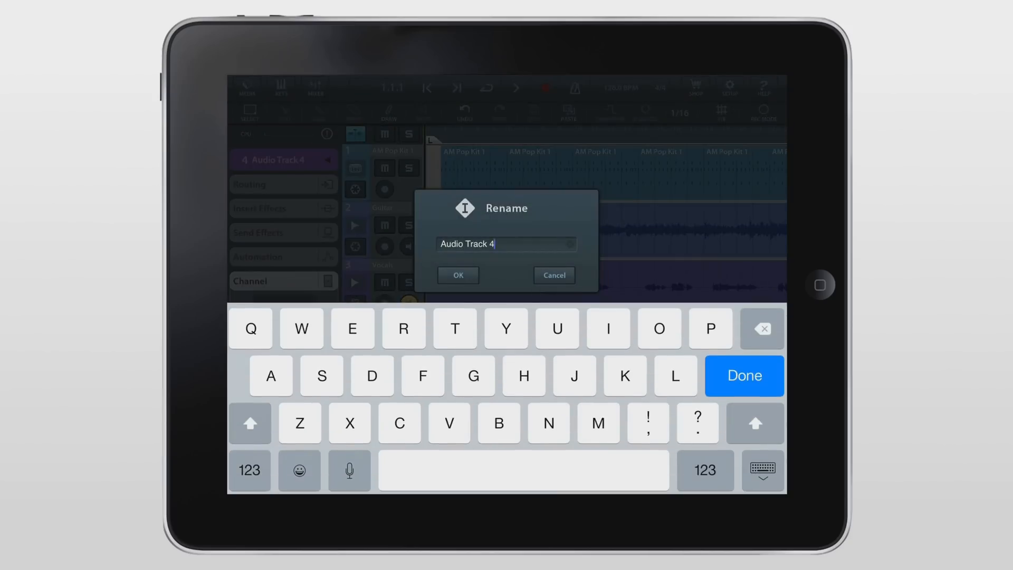
pyautogui.write('Bass Guitar')
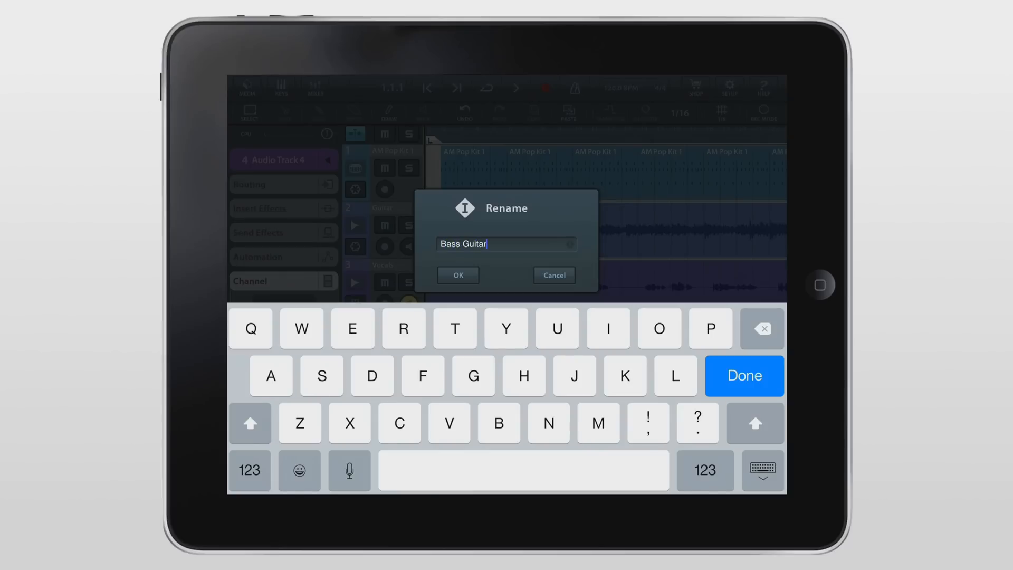
pyautogui.click(456, 274)
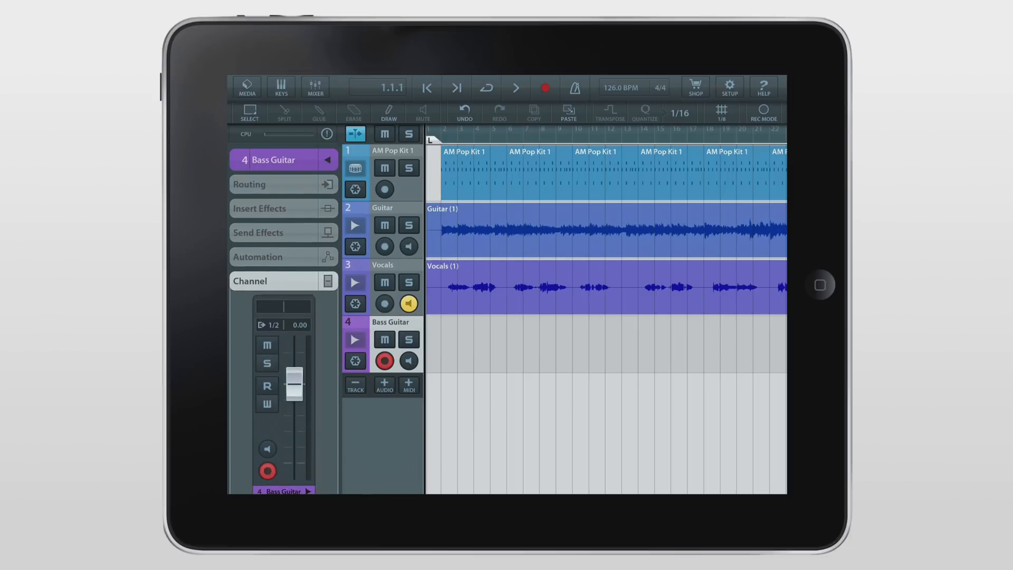
pyautogui.click(408, 360)
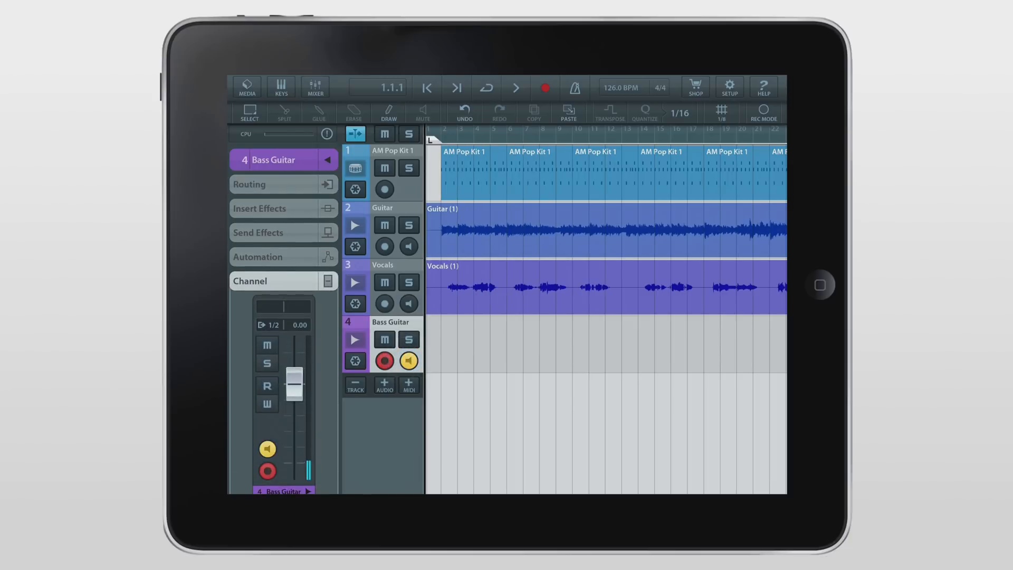
# Record a bass take on the Bass Guitar track with input monitoring on.
pyautogui.click(545, 88)
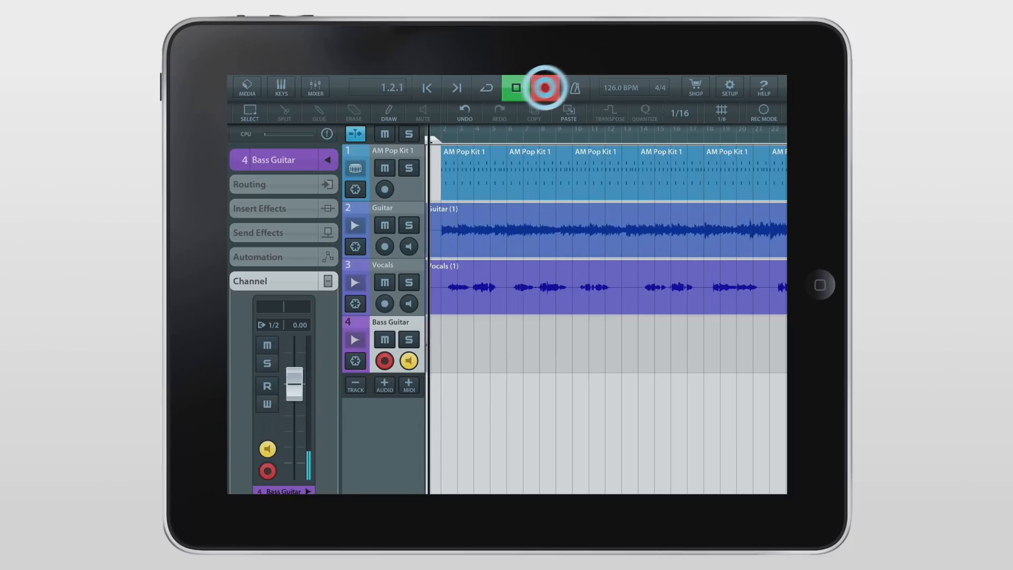
pyautogui.click(544, 88)
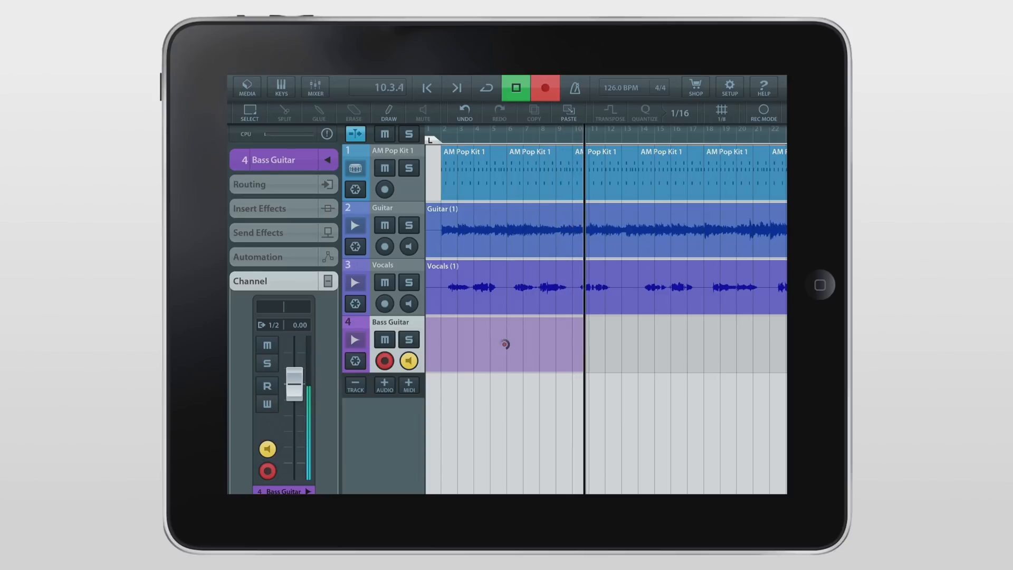
pyautogui.click(516, 88)
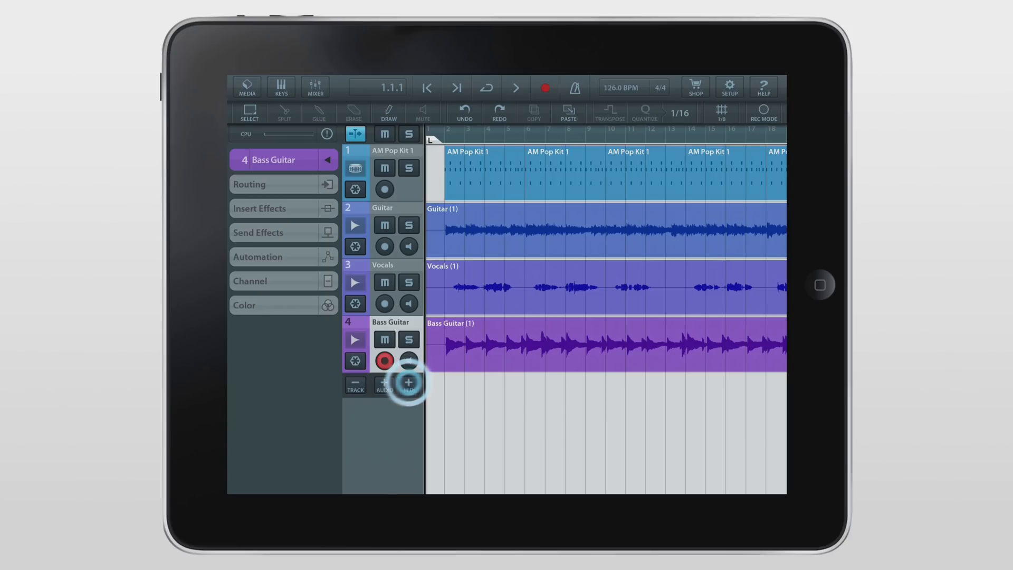
# Add a Micro Sonic instrument track set to DB Organ and record an organ part.
pyautogui.click(409, 385)
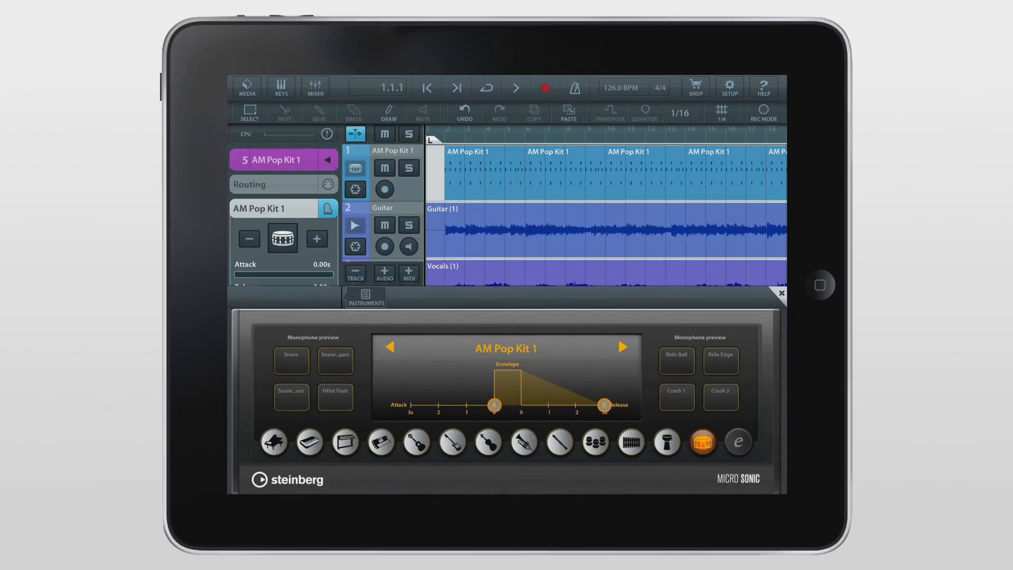
pyautogui.click(344, 442)
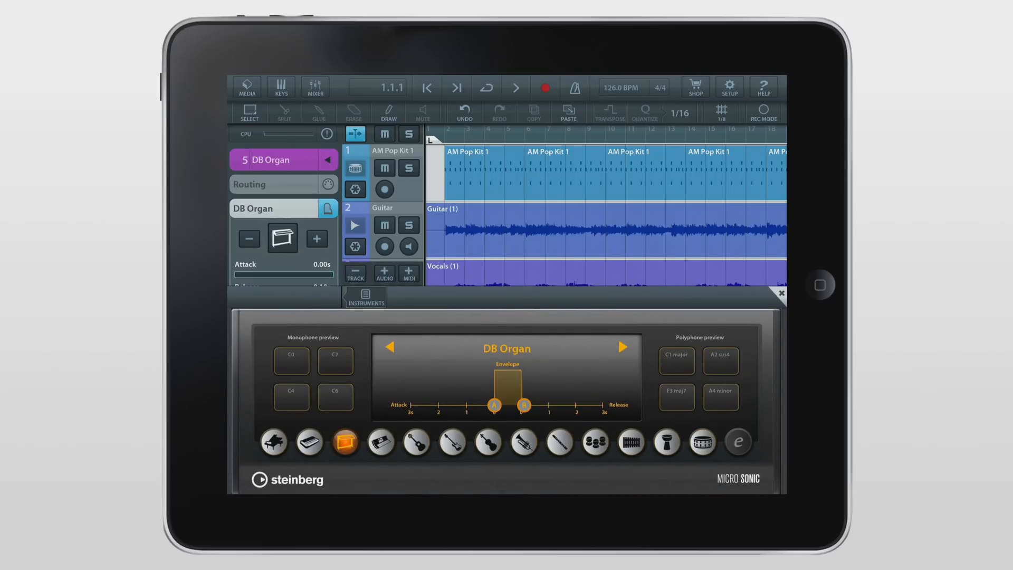
pyautogui.click(544, 88)
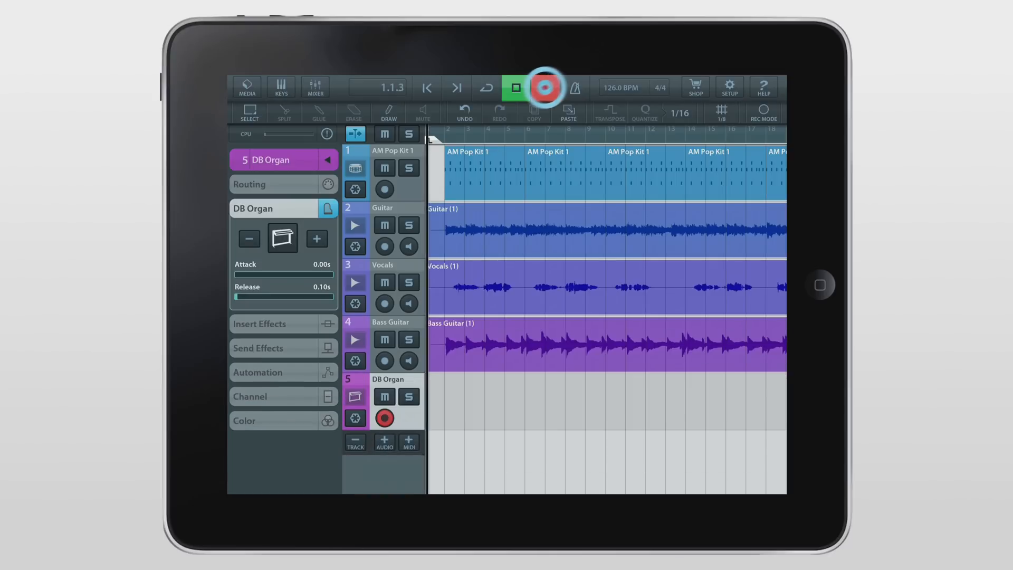
pyautogui.click(545, 87)
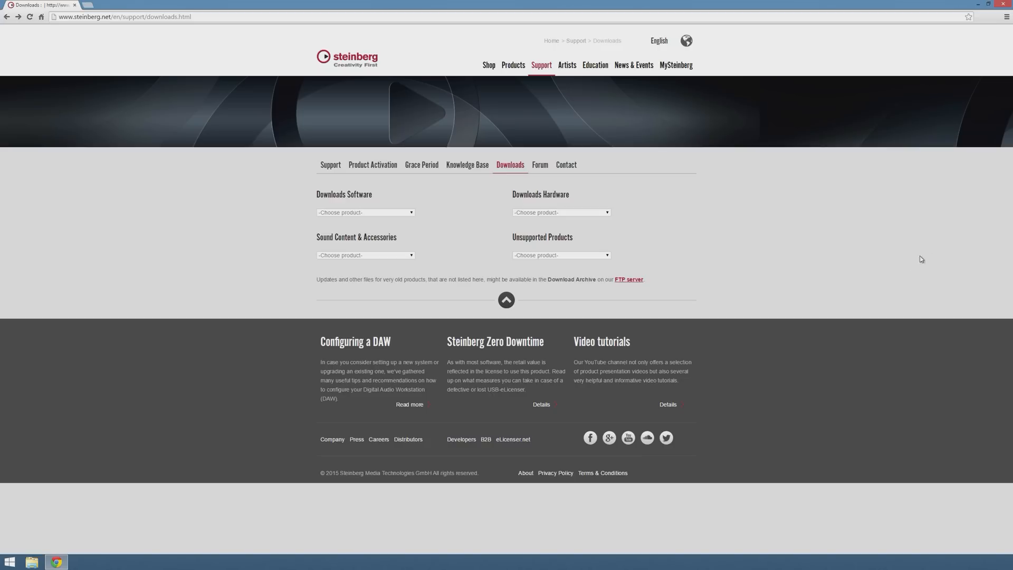
# Choose Cubasis Project Importer from the Sound Content & Accessories downloads list.
pyautogui.click(365, 254)
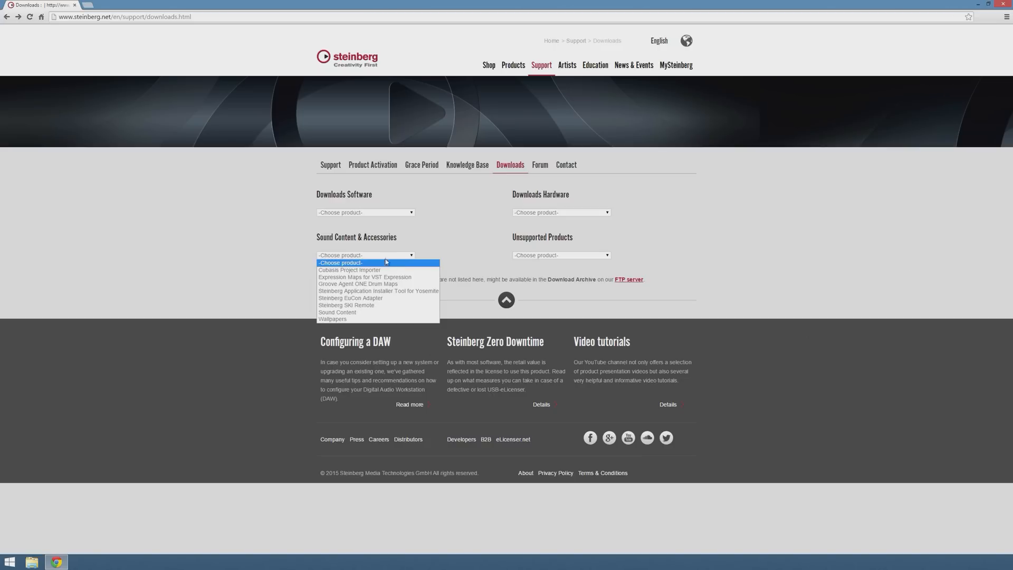
pyautogui.click(349, 271)
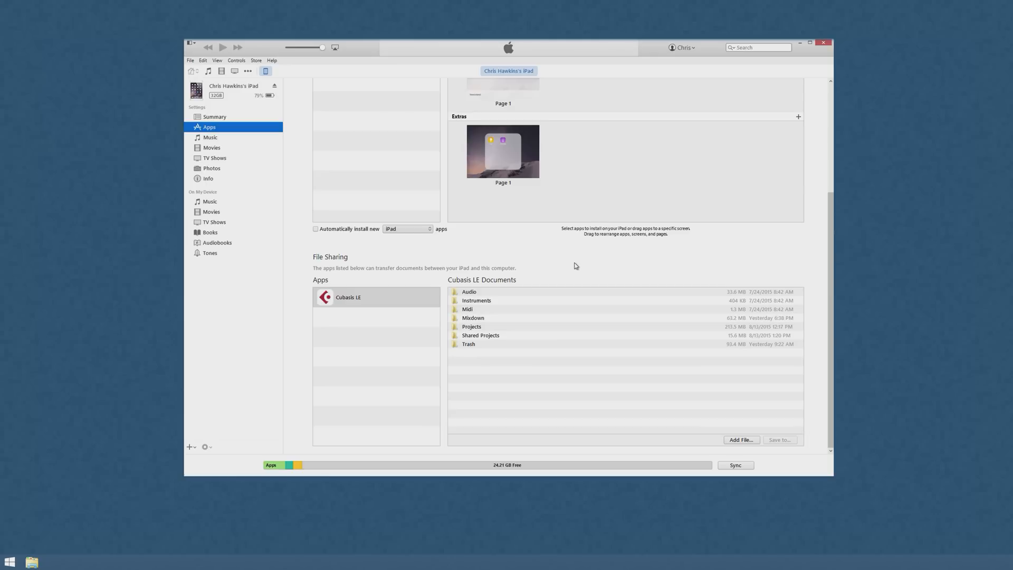
# Save Cubasis LE's Projects folder from the iPad to the computer via File Sharing.
pyautogui.click(471, 326)
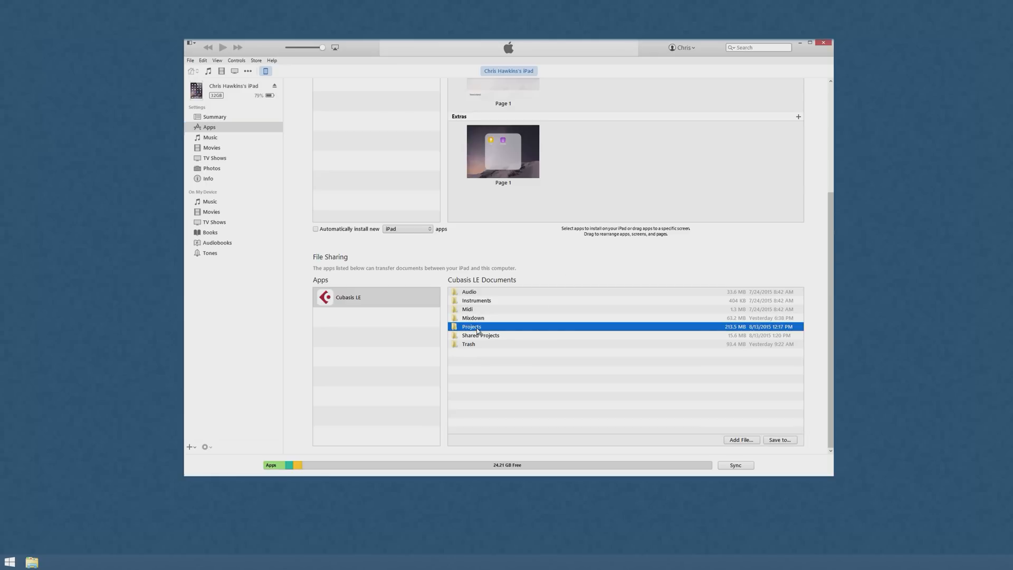
pyautogui.click(778, 440)
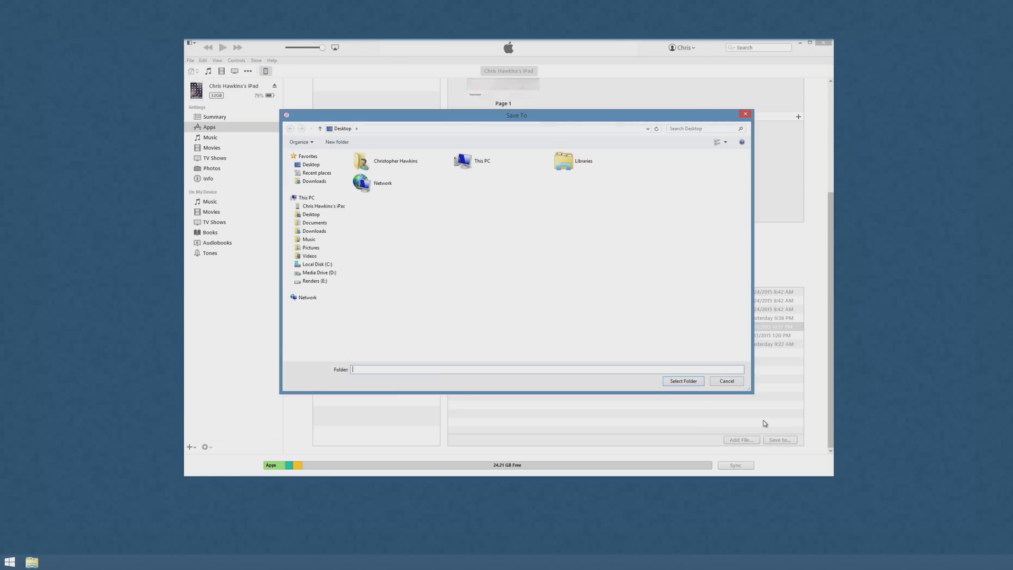
pyautogui.click(682, 381)
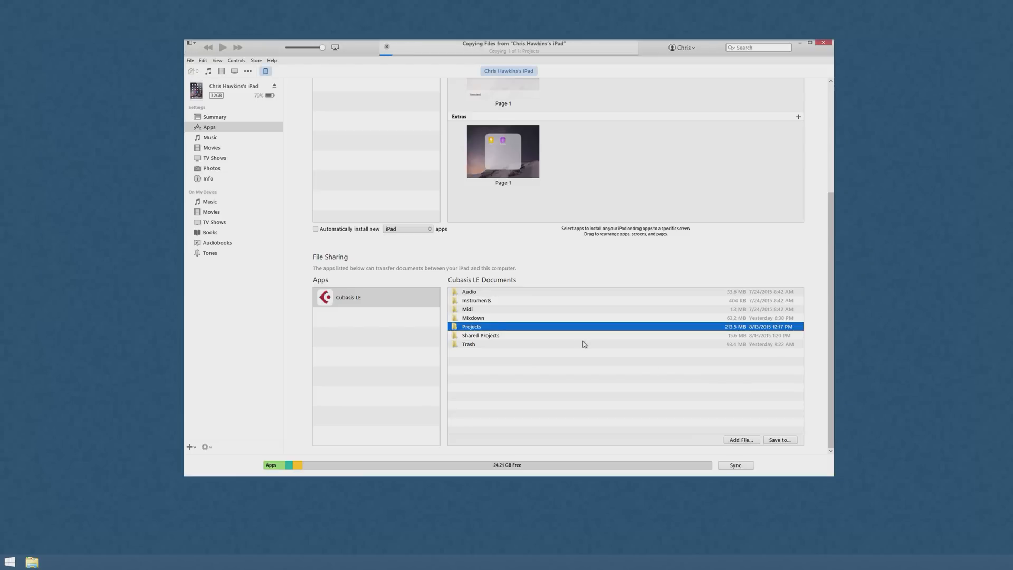
pyautogui.click(19, 7)
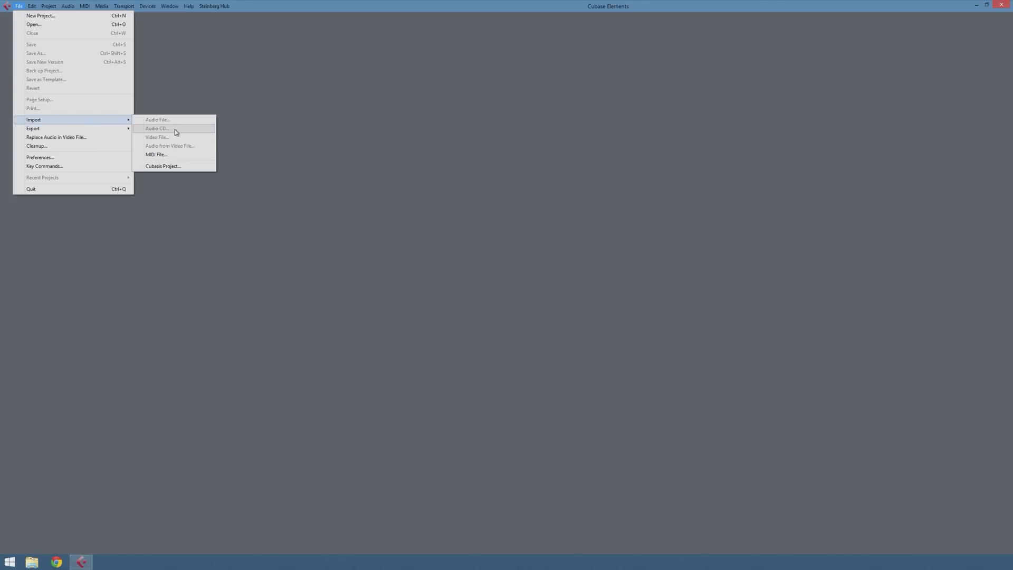
# Import the copied Cubasis project's five tracks and save the project as Cubasis LE.
pyautogui.click(162, 165)
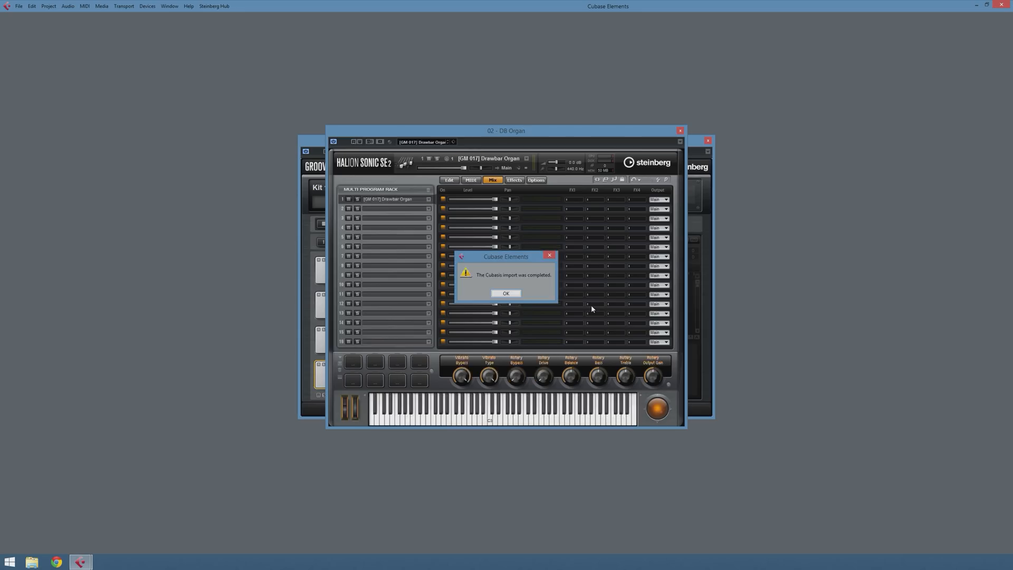
pyautogui.click(505, 292)
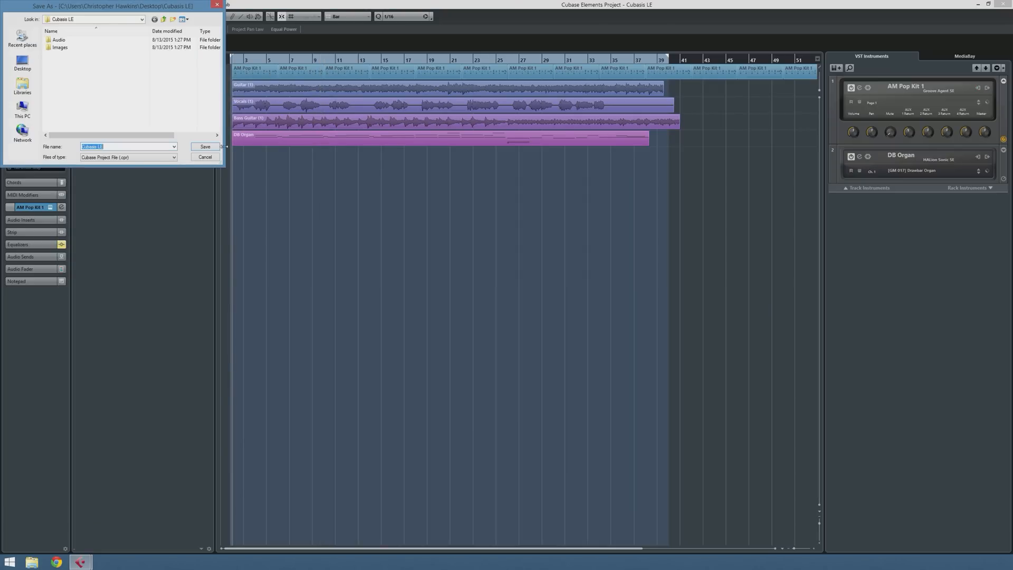
pyautogui.click(204, 146)
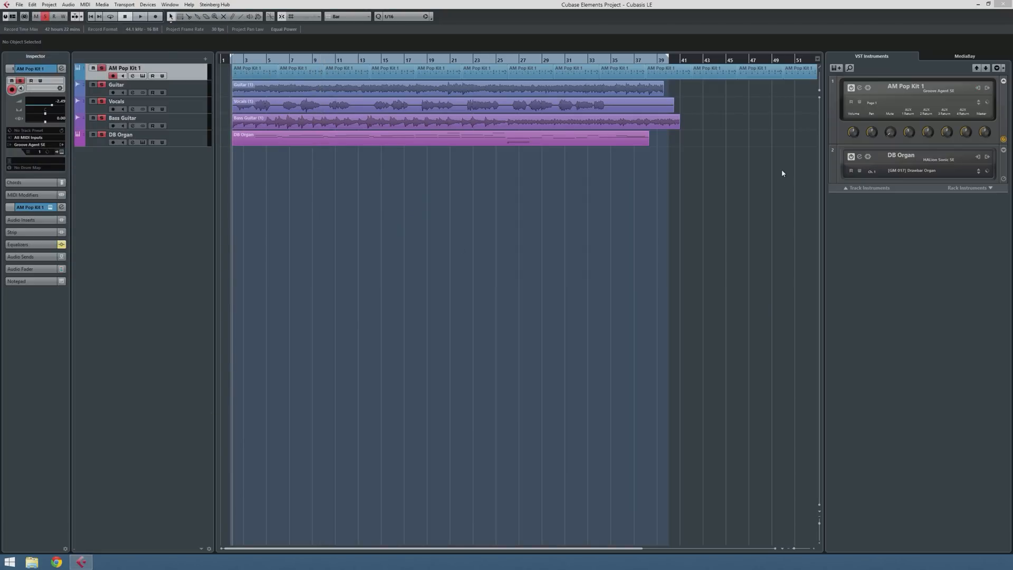